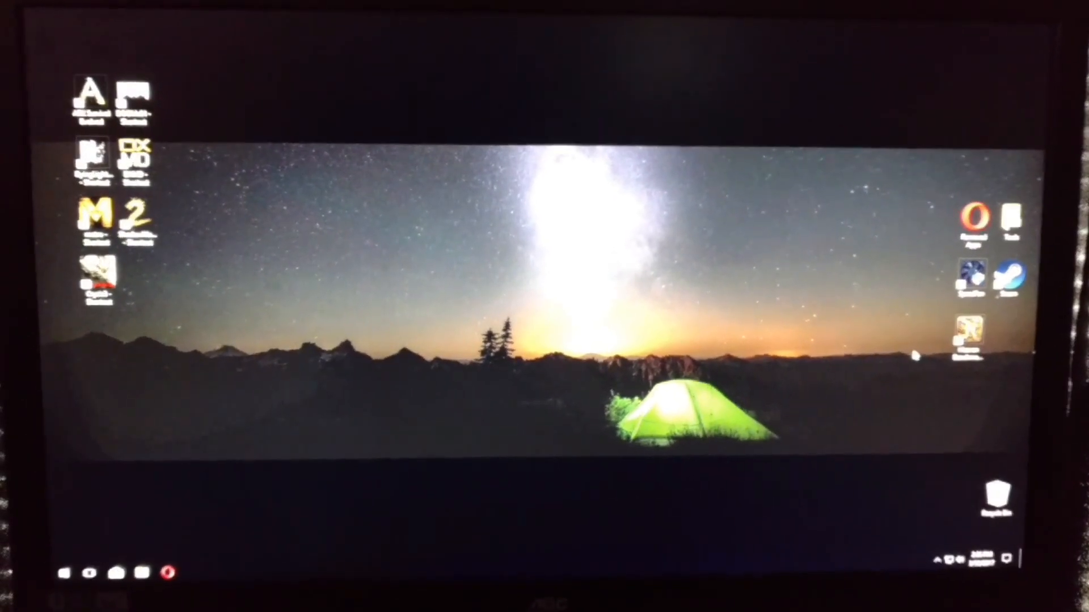
Open Task Manager from the Ctrl+Alt+Del screen to check running processes
{"action": "key", "text": "ctrl+alt+delete"}
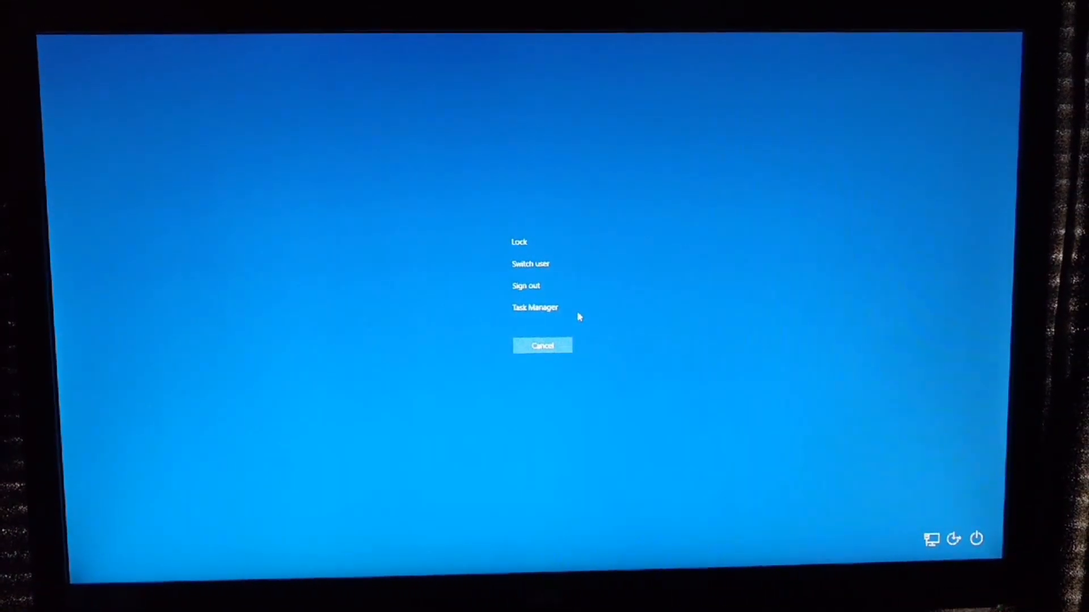
{"action": "left_click", "coordinate": [535, 307]}
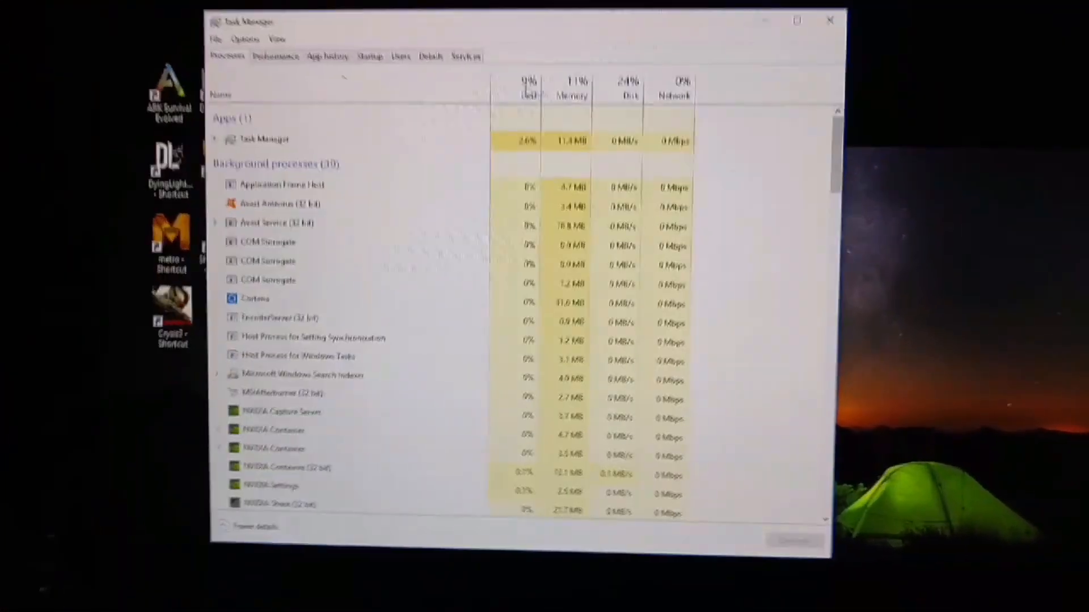
{"action": "left_click", "coordinate": [276, 57]}
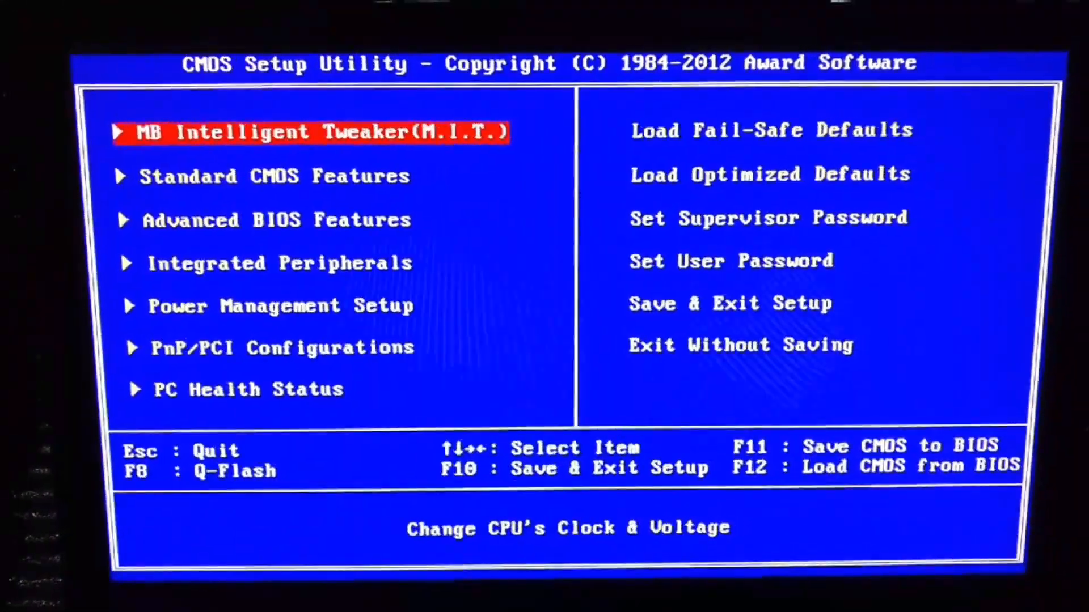
{"action": "key", "text": "Down"}
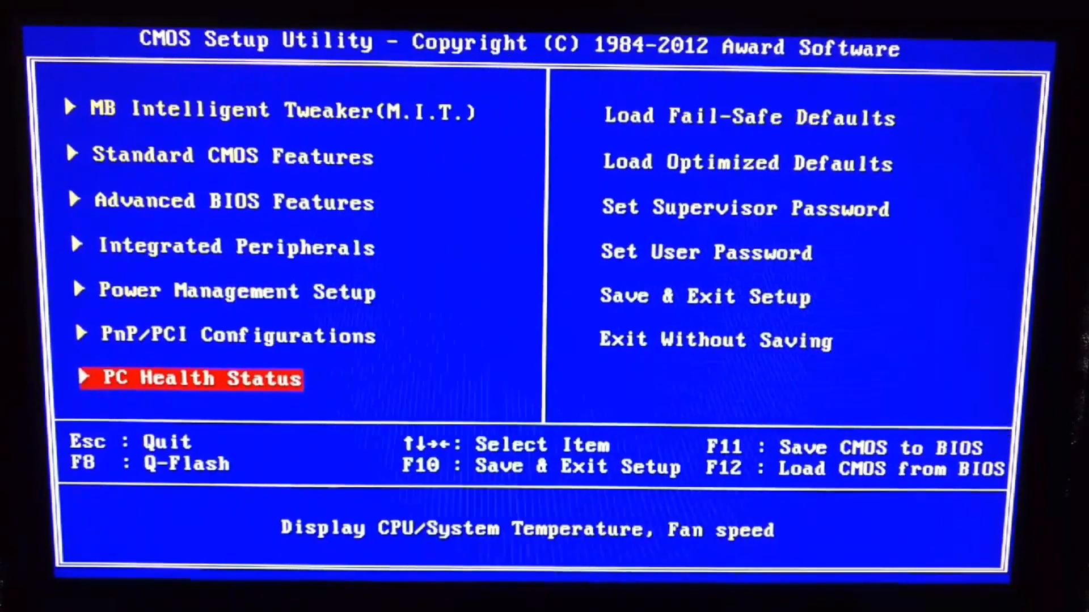
{"action": "key", "text": "Up"}
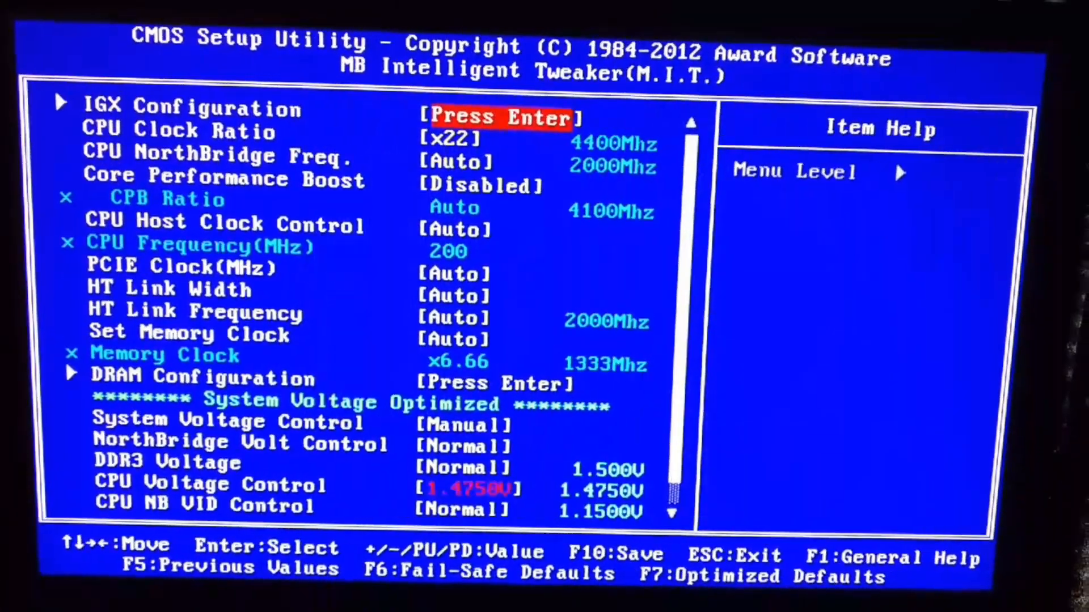
{"action": "key", "text": "down"}
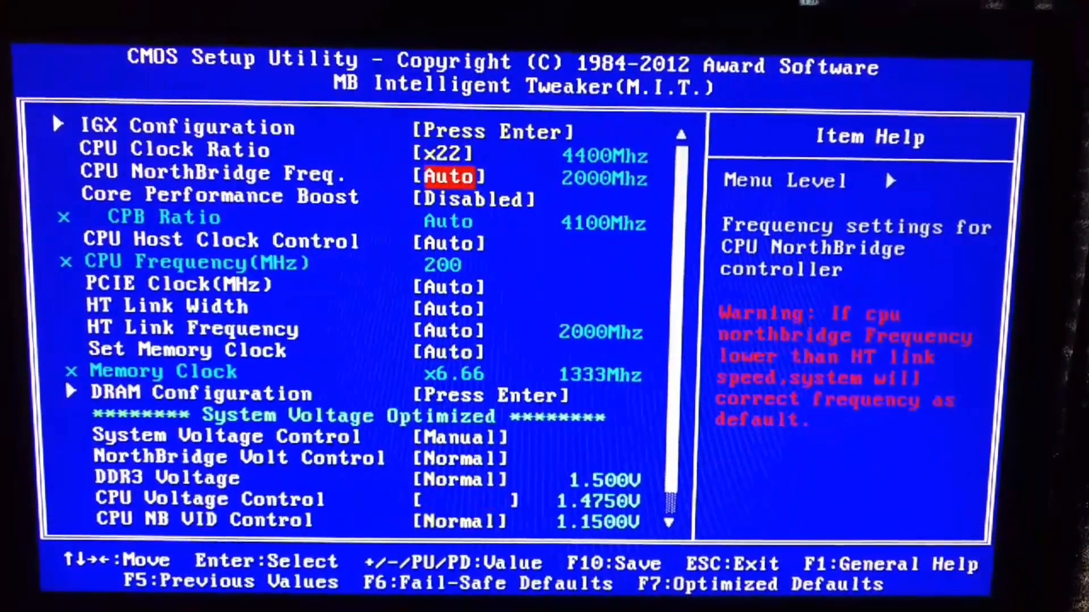
{"action": "key", "text": "down"}
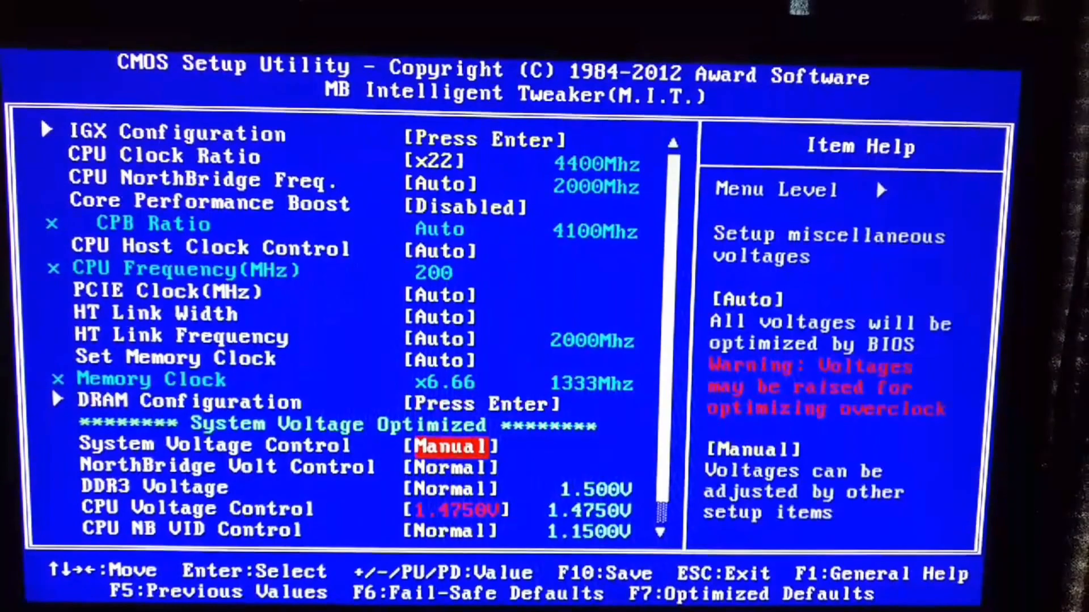
{"action": "key", "text": "Down"}
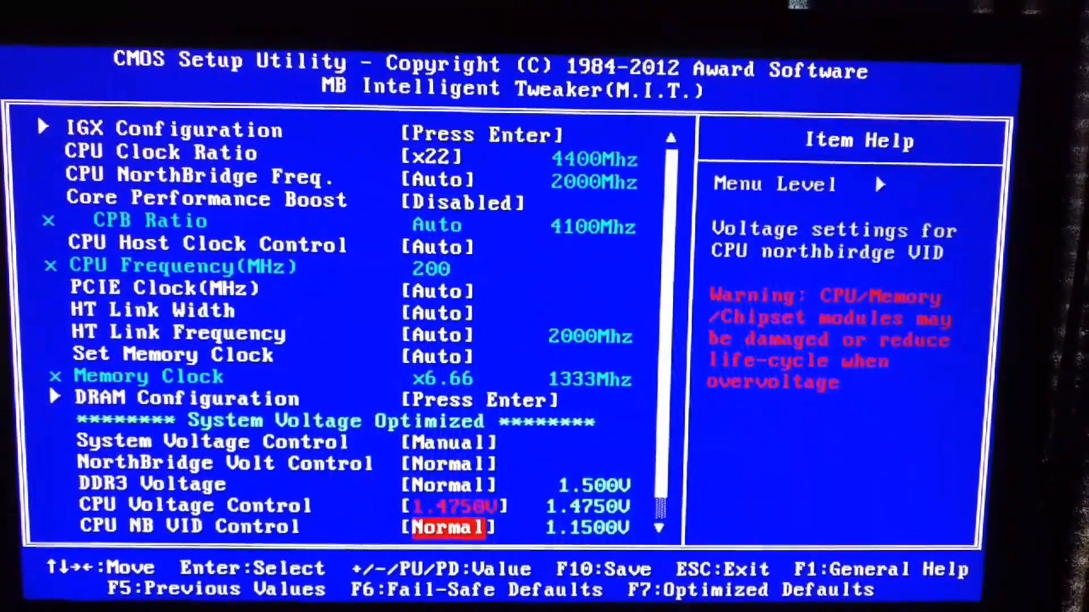
{"action": "key", "text": "Down"}
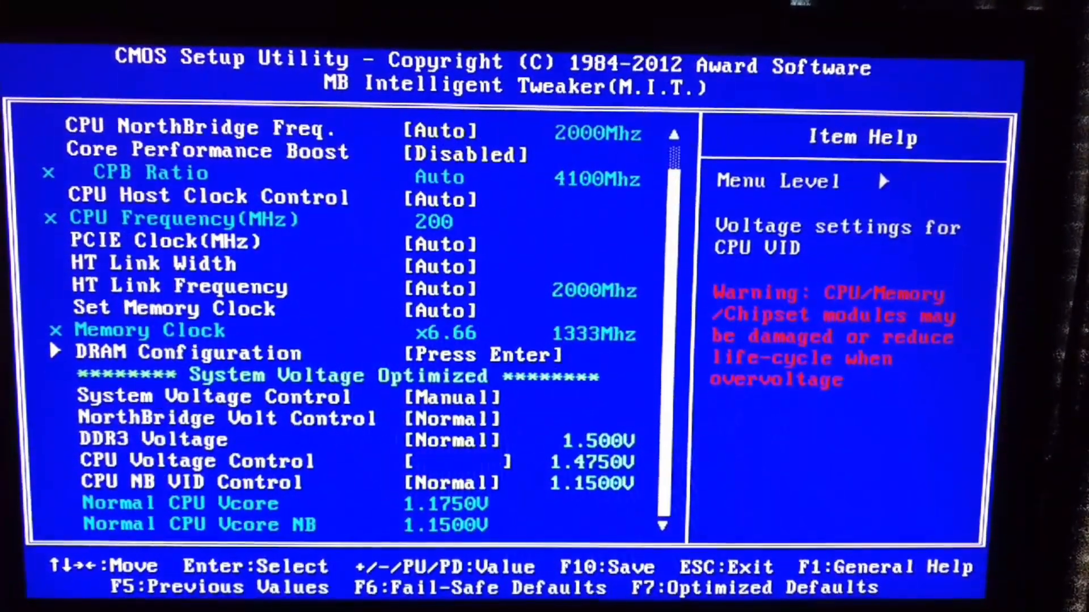
{"action": "key", "text": "up"}
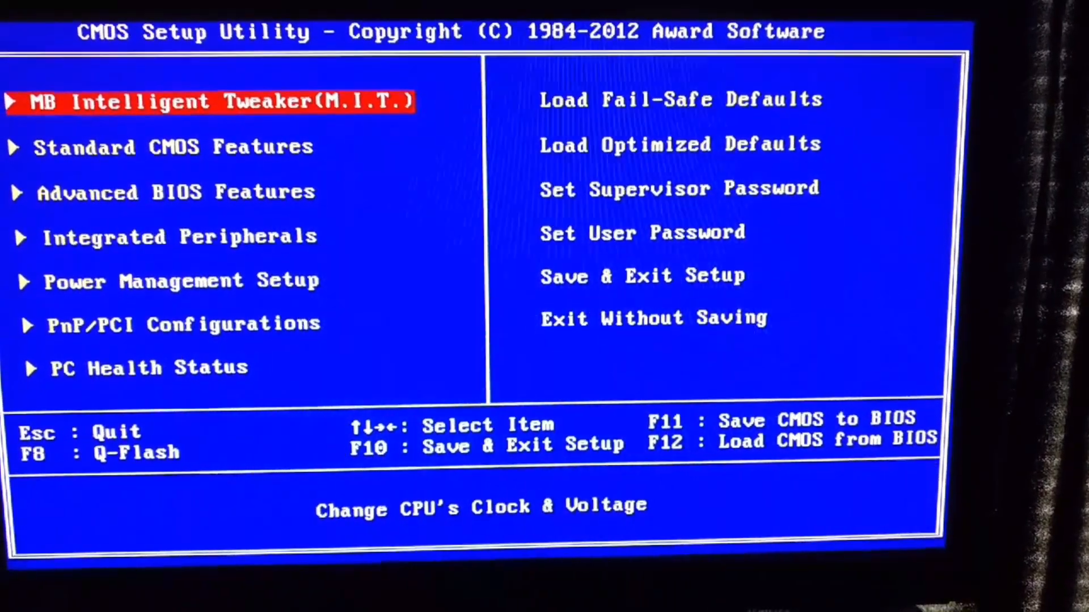
{"action": "key", "text": "Down"}
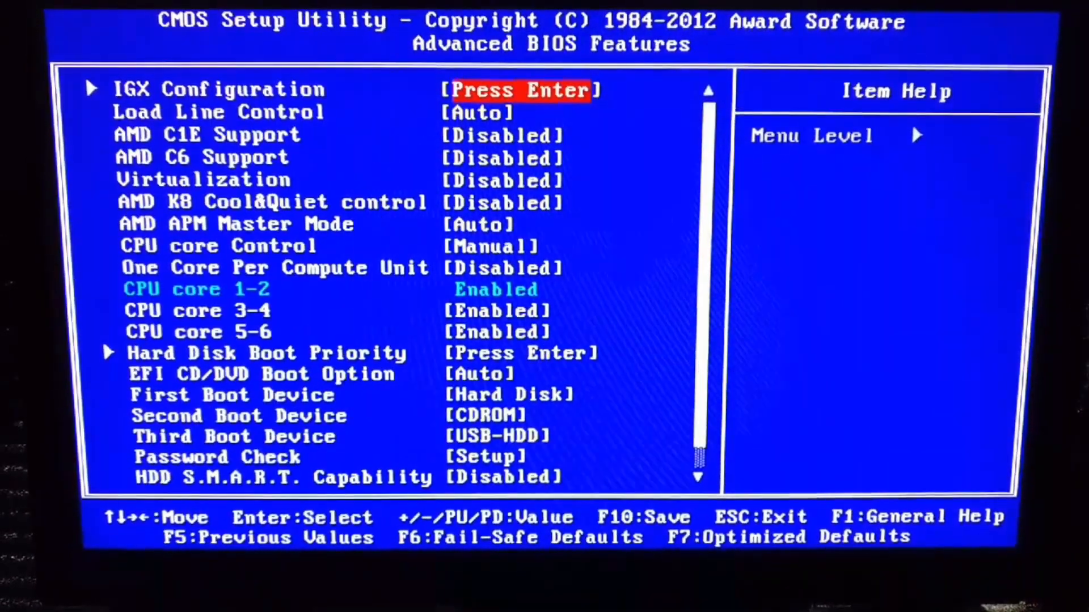
{"action": "key", "text": "Down"}
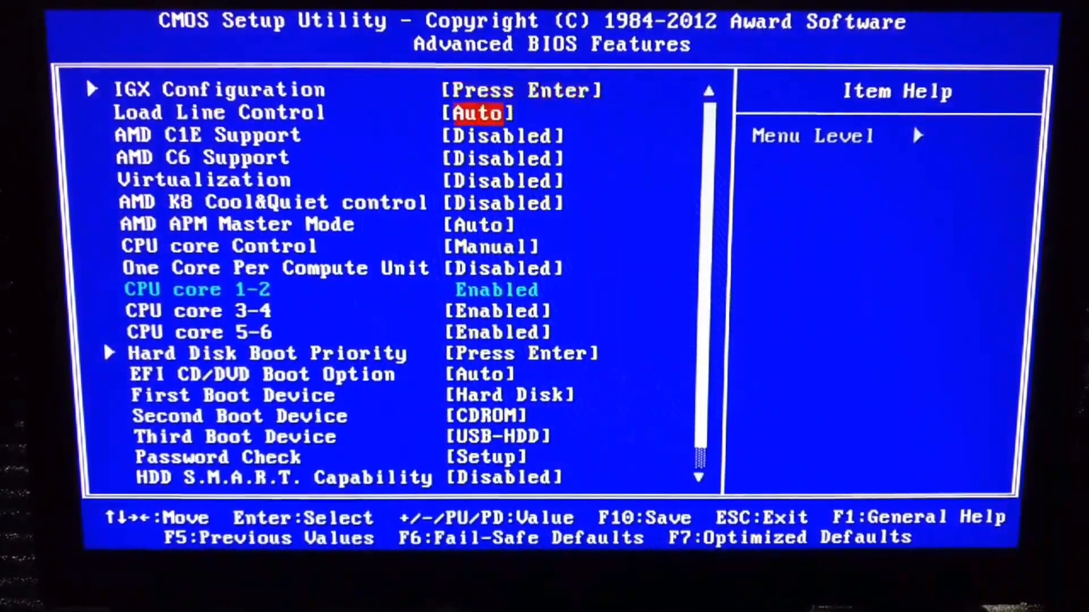
{"action": "key", "text": "down"}
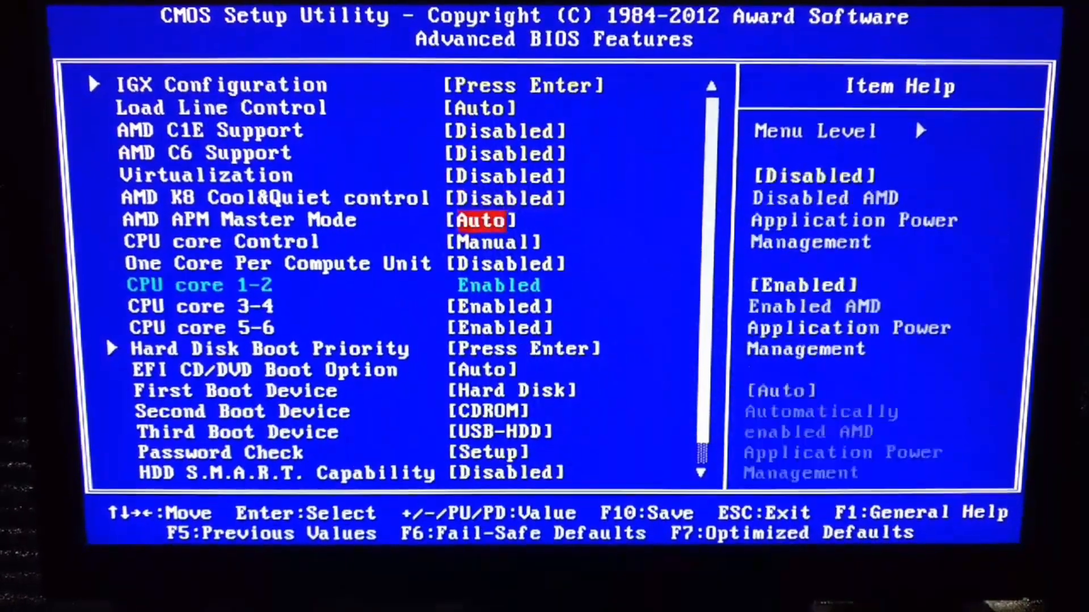
{"action": "key", "text": "down"}
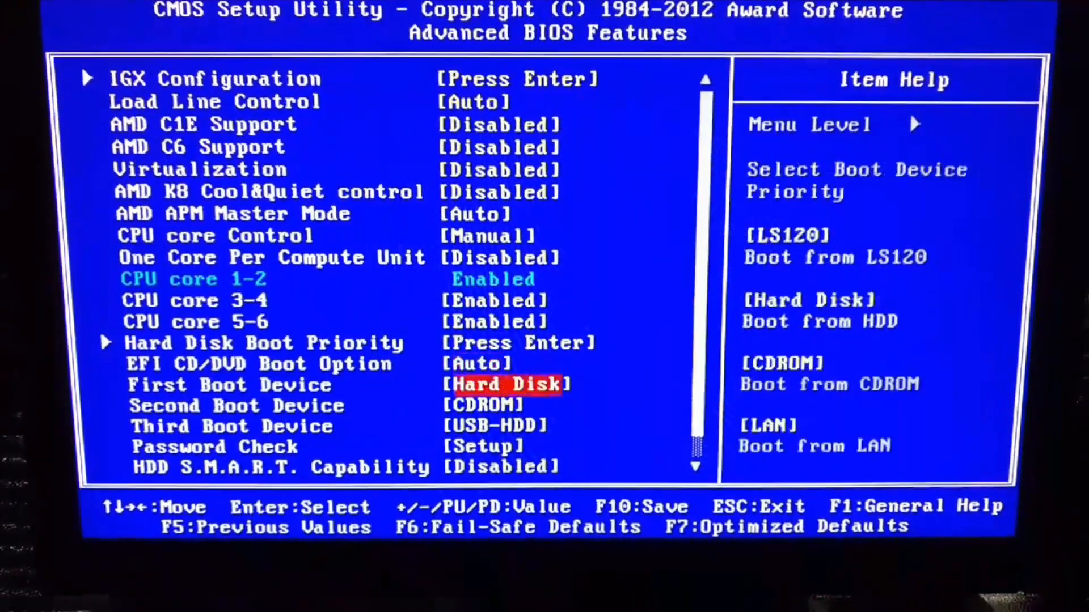
{"action": "scroll", "scroll_direction": "down", "scroll_amount": 3}
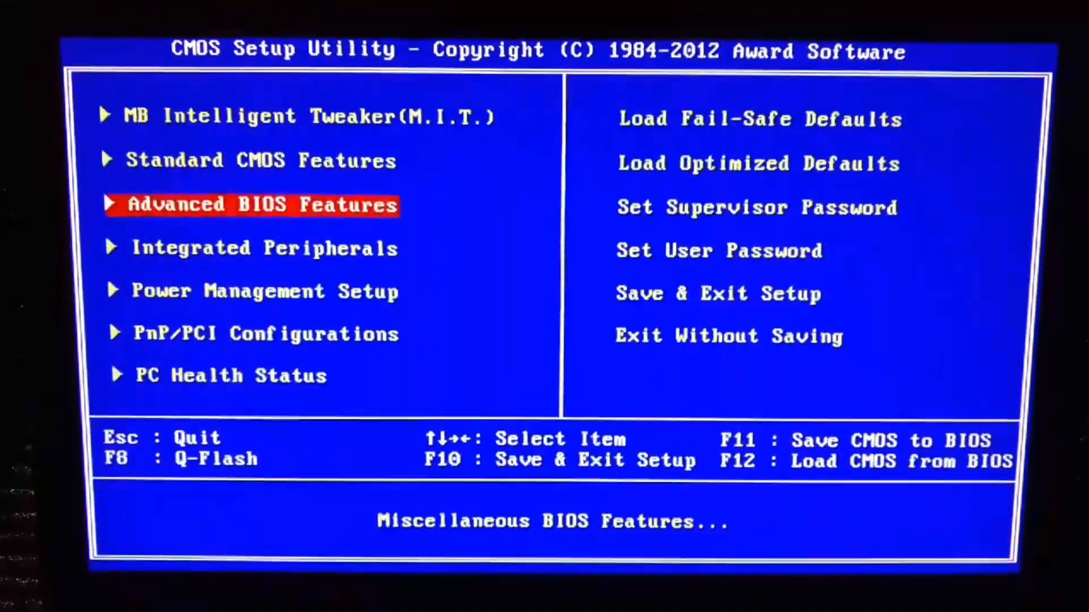
Browse the setup categories, then save with F10 and boot into Windows
{"action": "key", "text": "down"}
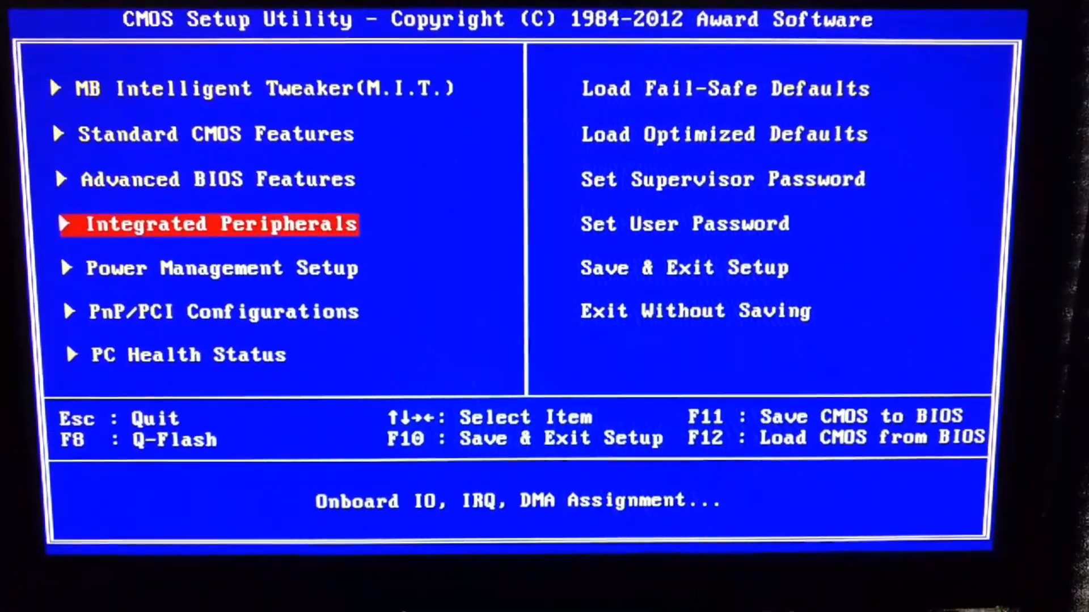
{"action": "key", "text": "up"}
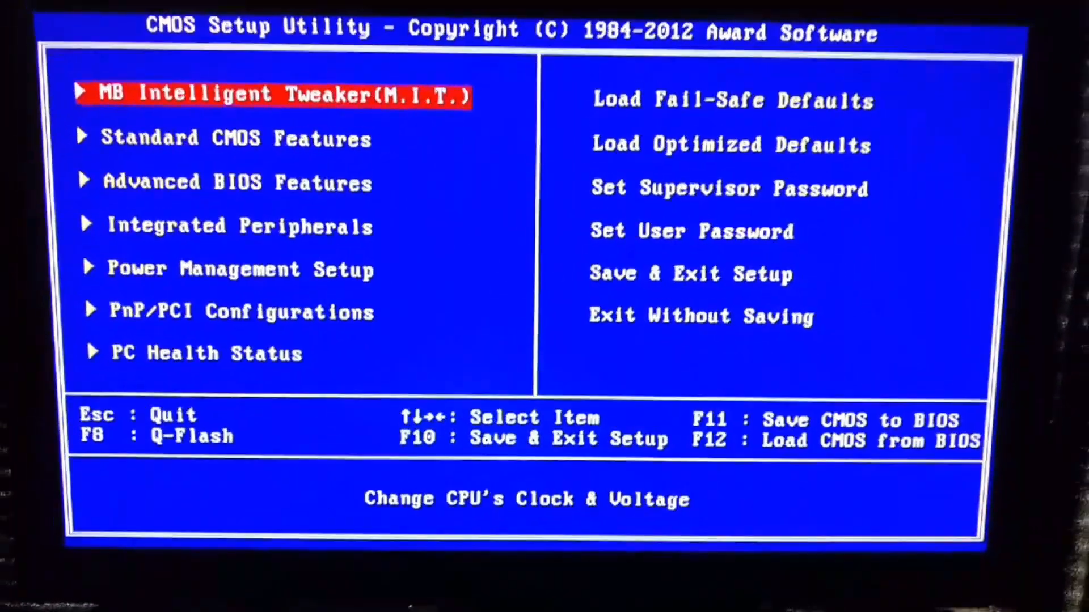
{"action": "key", "text": "Down"}
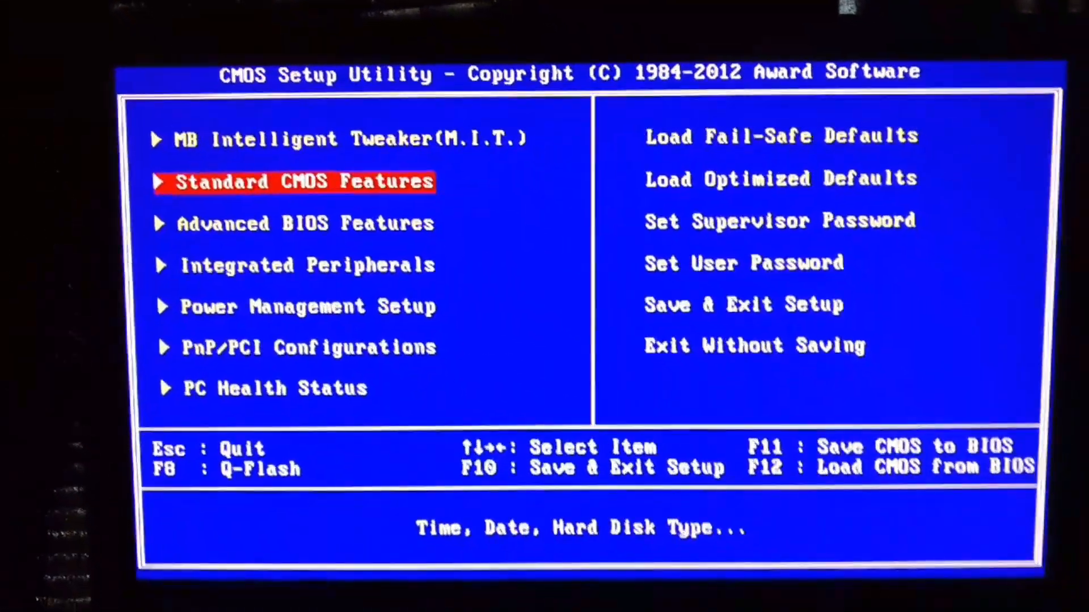
{"action": "key", "text": "f10"}
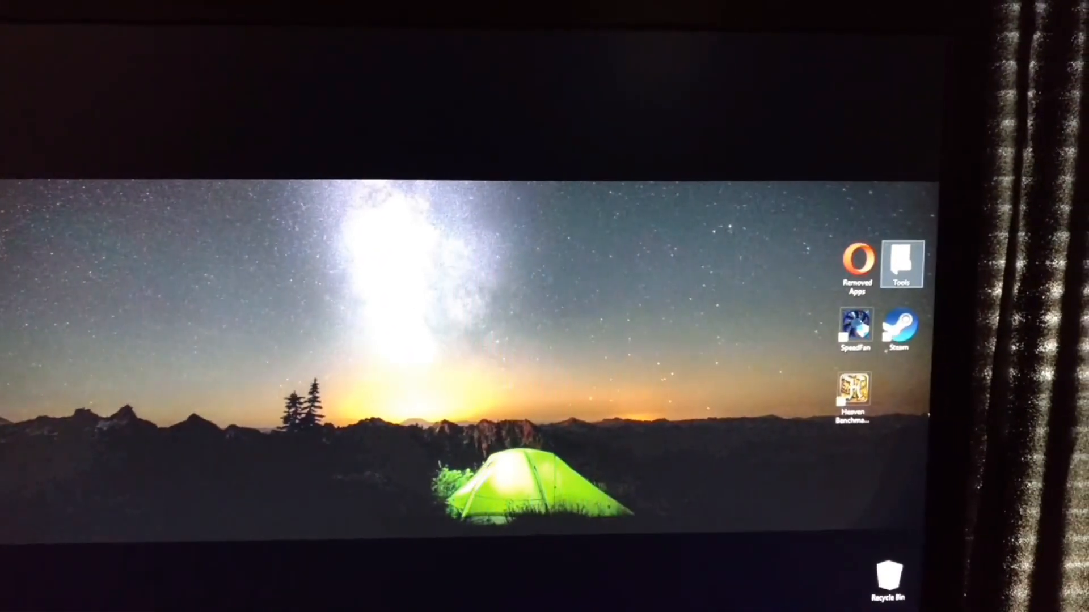
Launch prime95.exe from the Tools folder and choose the Small FFTs torture test
{"action": "double_click", "coordinate": [900, 265]}
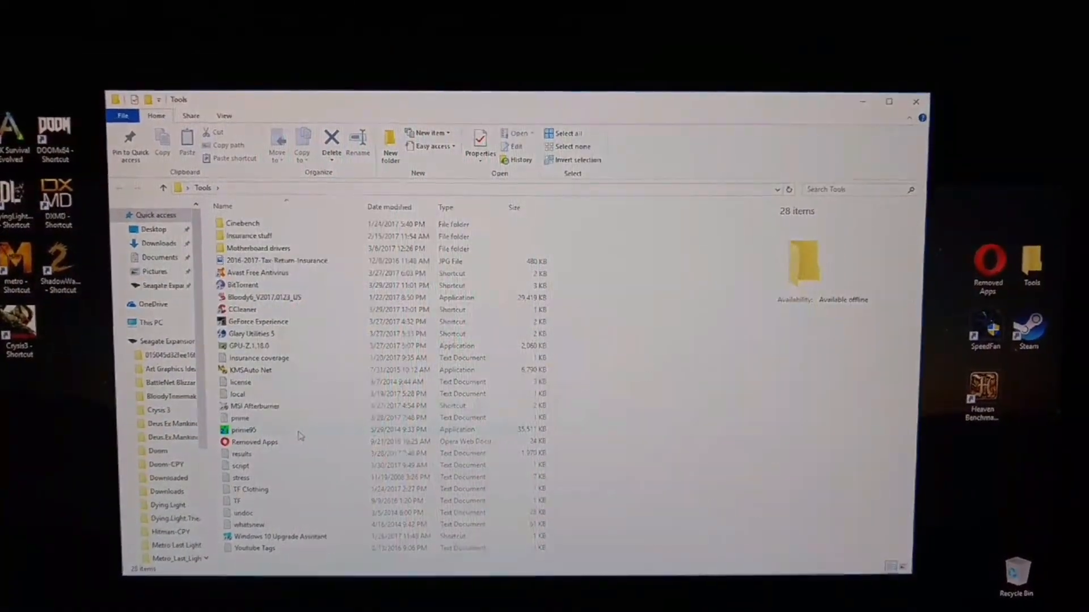
{"action": "double_click", "coordinate": [242, 429]}
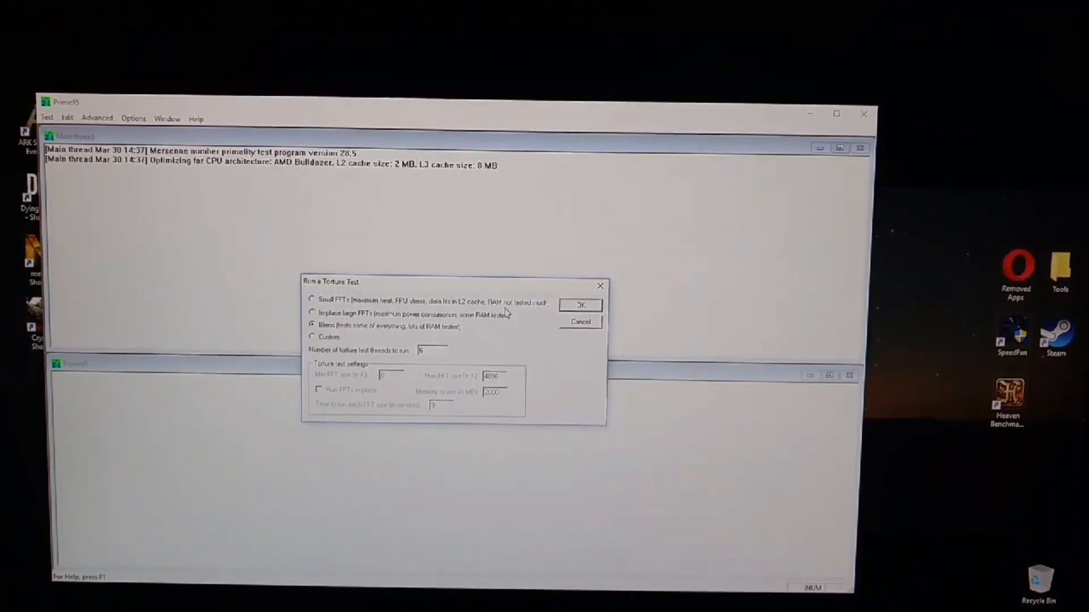
{"action": "left_click", "coordinate": [311, 299]}
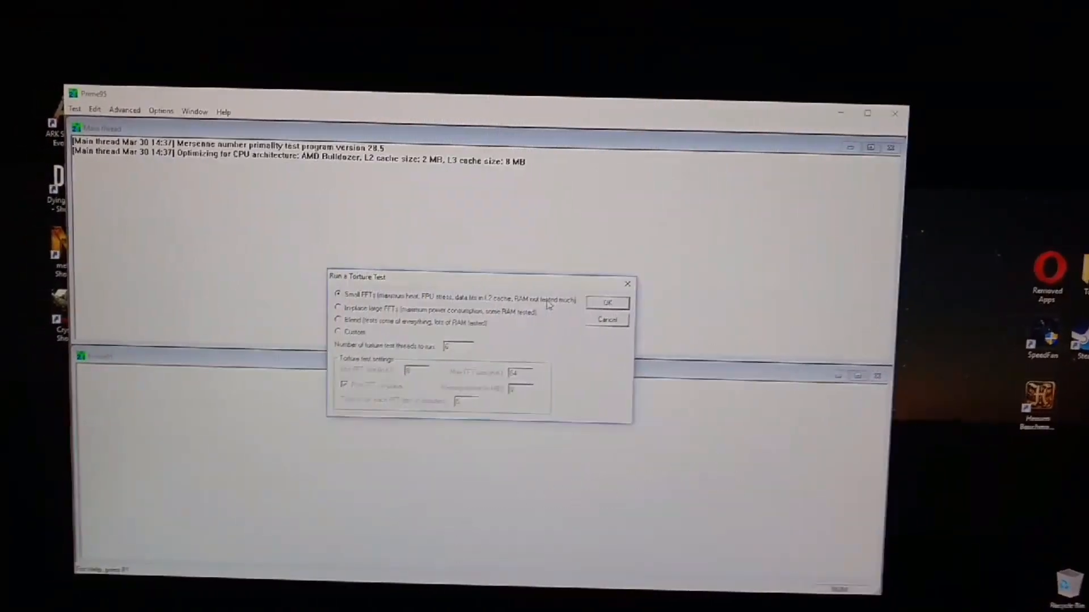